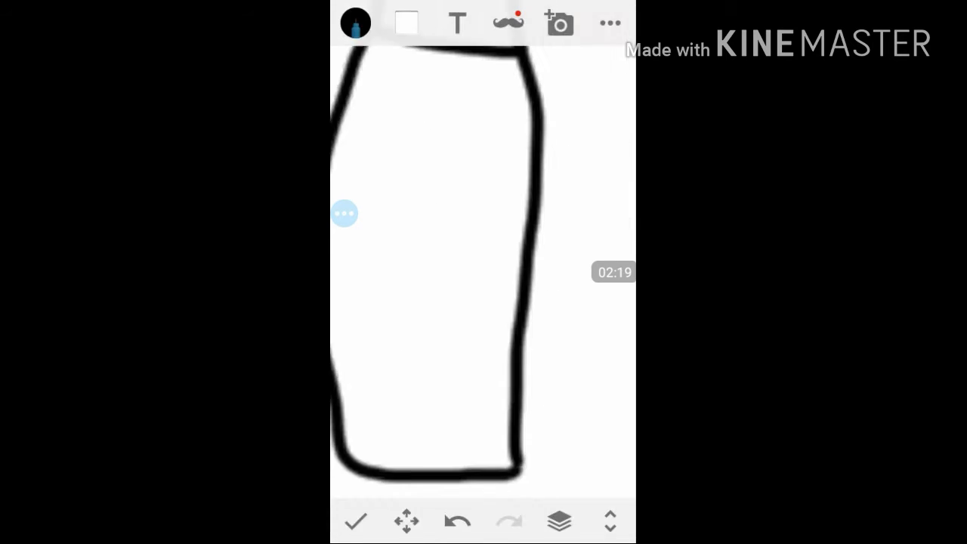
- Draw a thick black marker outline of the character's tall rounded shape
left_click(458, 521)
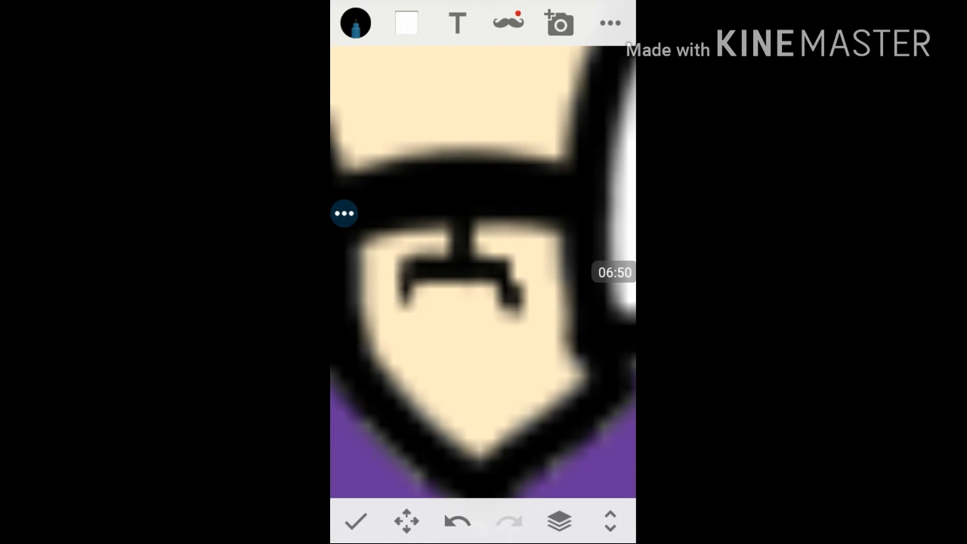
- Open the brush panel and set red as the drawing colour
left_click(355, 22)
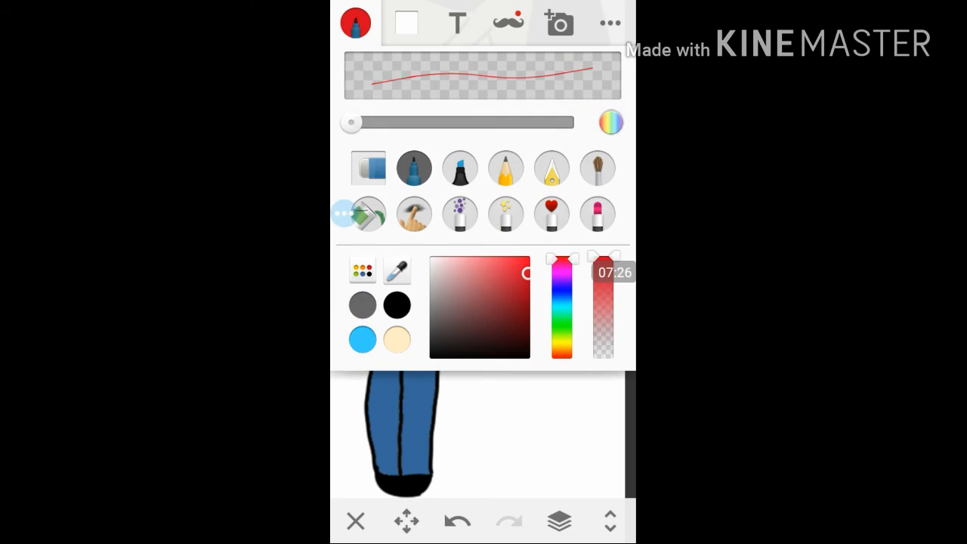